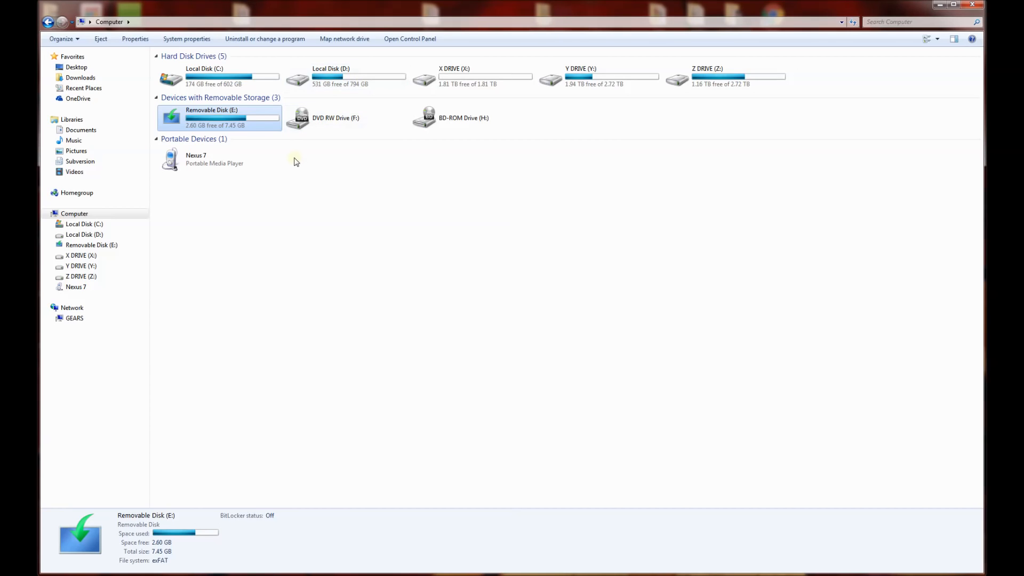
pyautogui.moveTo(215, 116)
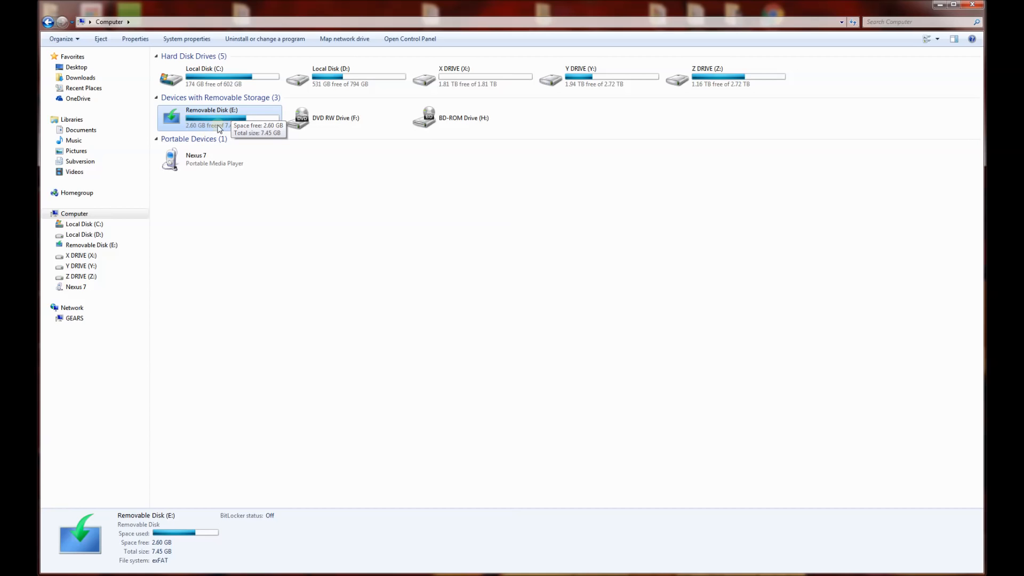
# View the Properties of Removable Disk (E:), showing its exFAT file system and space usage
pyautogui.rightClick(203, 118)
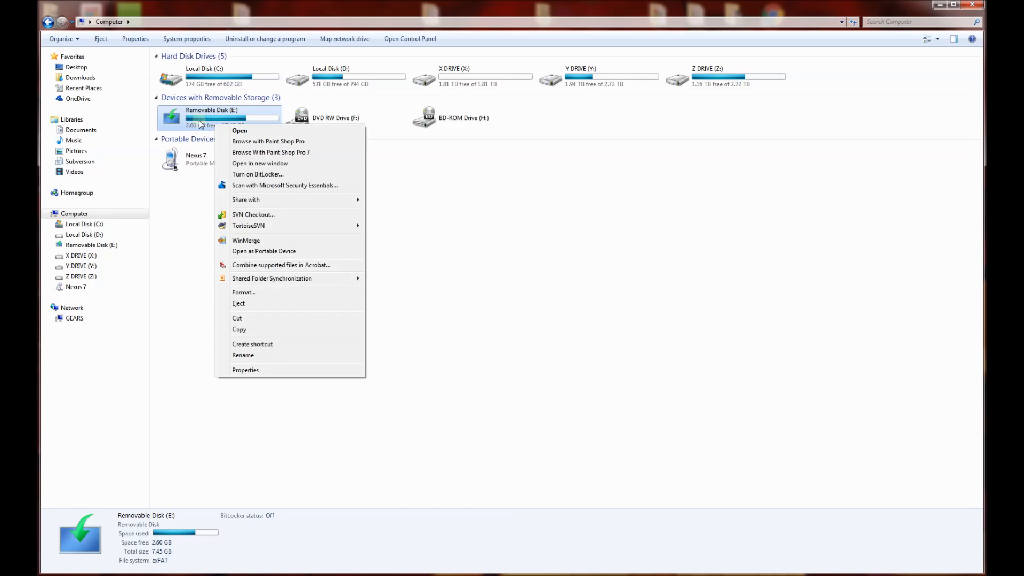
pyautogui.click(246, 370)
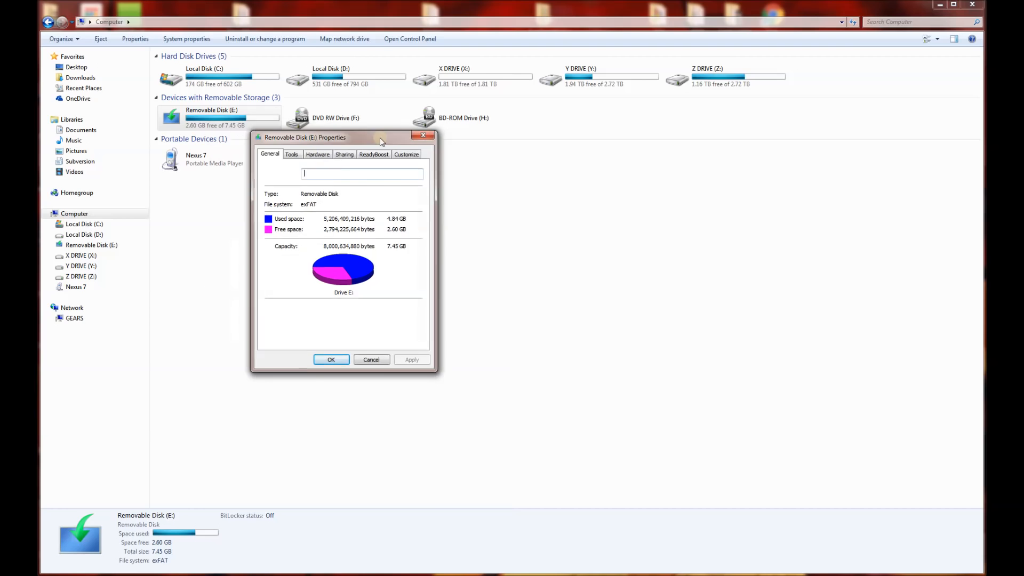
pyautogui.moveTo(382, 138); pyautogui.dragTo(470, 159)
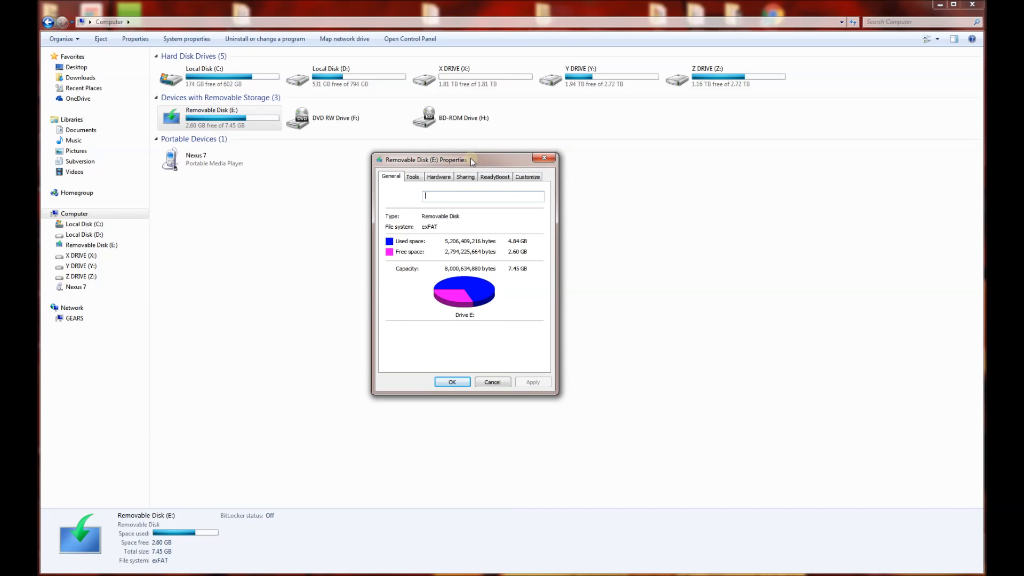
pyautogui.moveTo(528, 162)
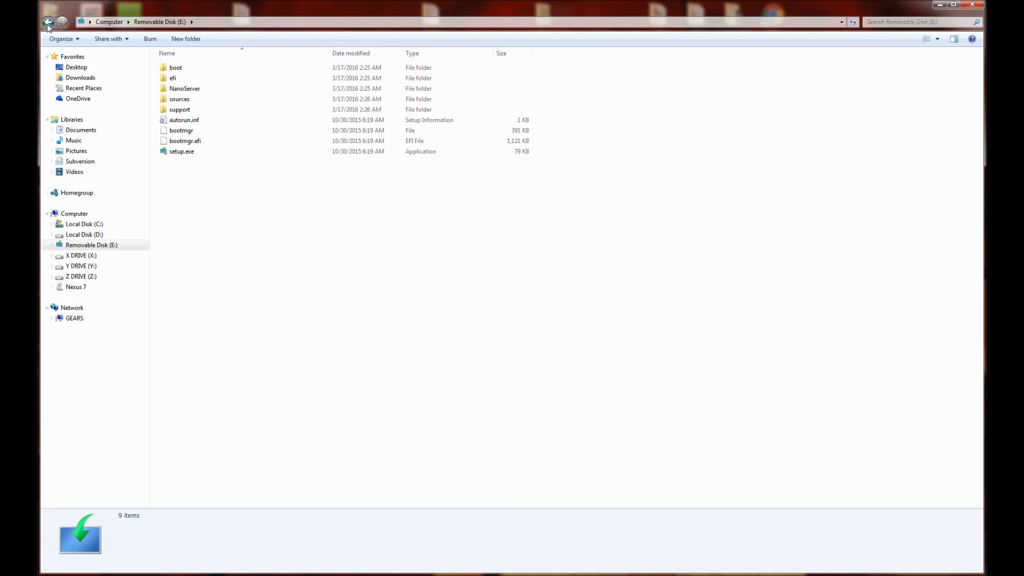
# Bring up Format for Removable Disk (E:) and choose FAT32 (Default) as the file system
pyautogui.rightClick(211, 117)
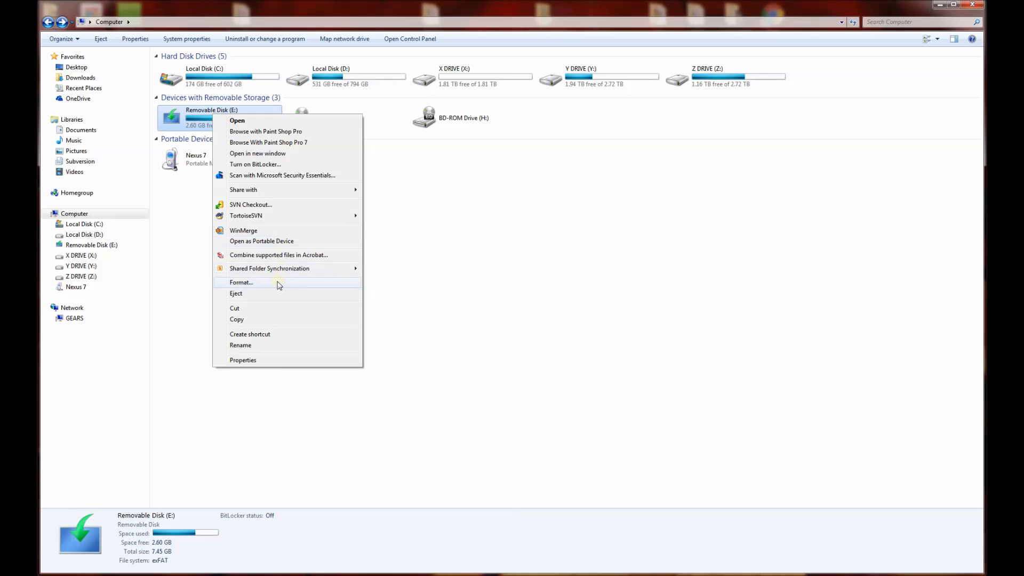
pyautogui.click(242, 282)
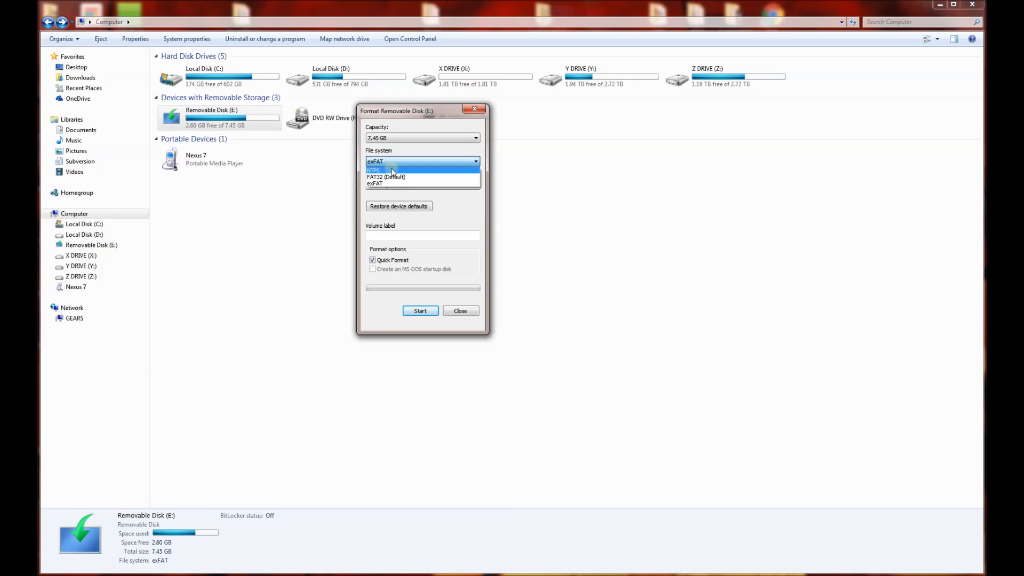
pyautogui.moveTo(386, 177)
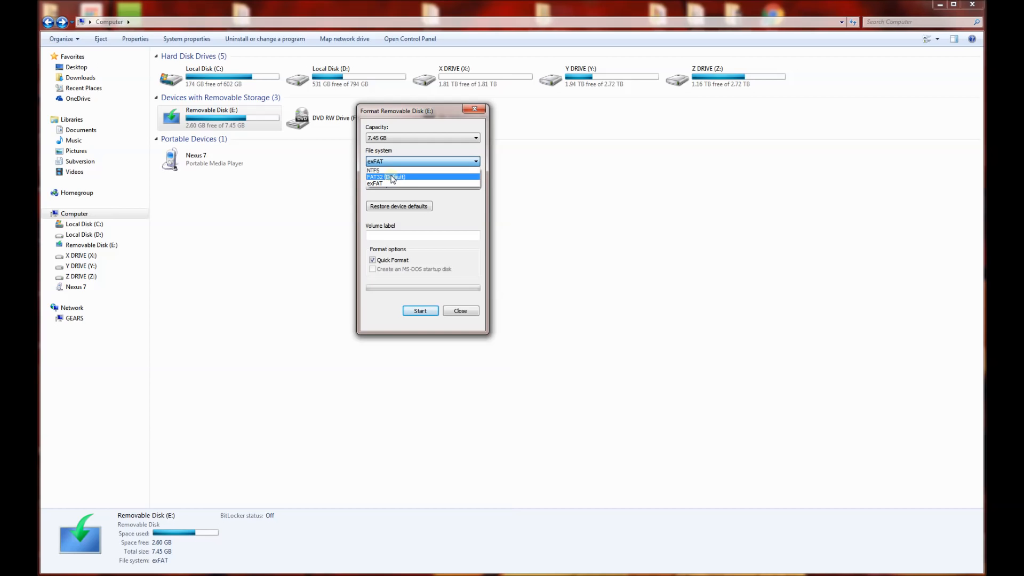
pyautogui.moveTo(392, 181)
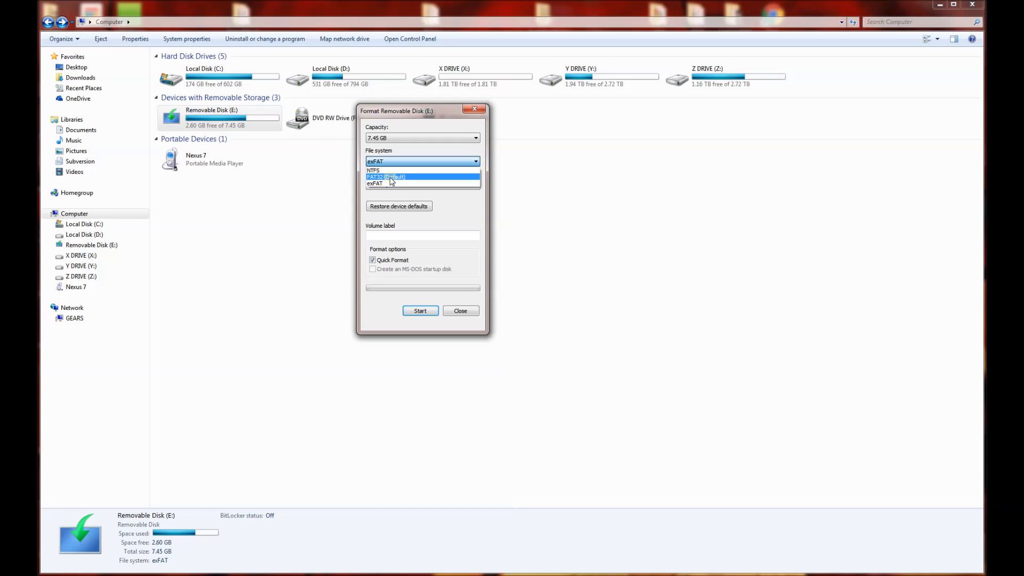
pyautogui.click(386, 177)
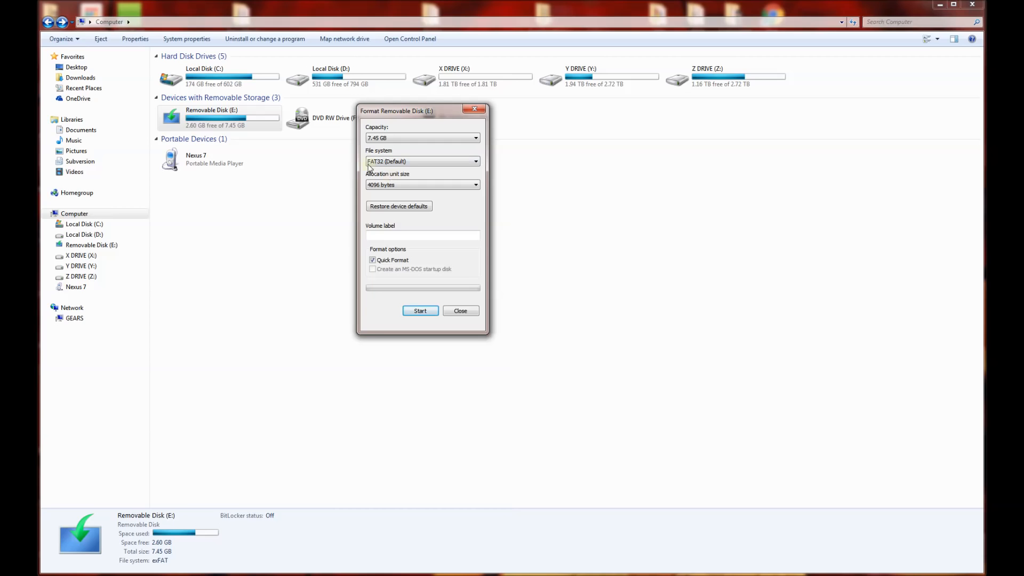
pyautogui.click(422, 161)
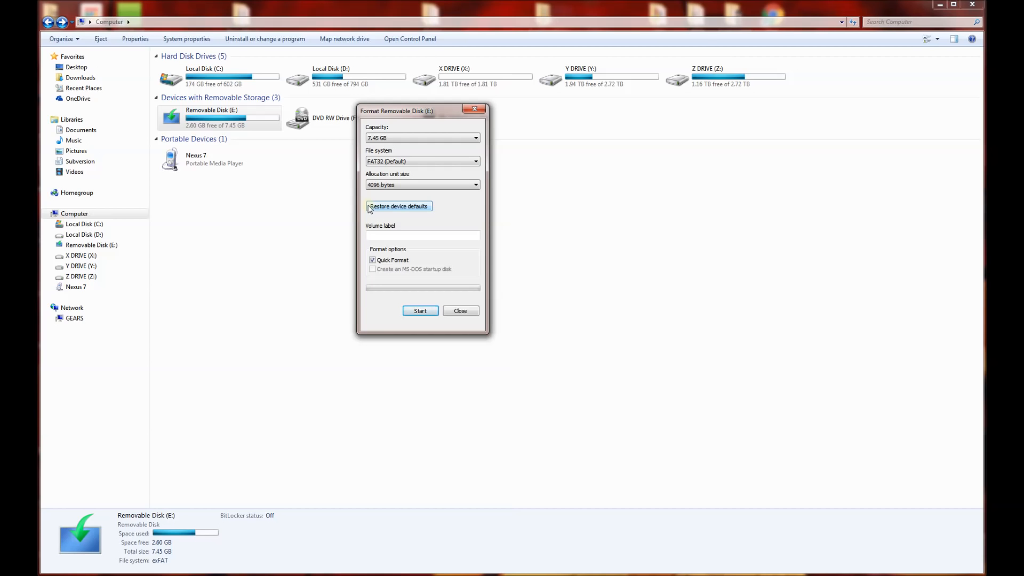
pyautogui.moveTo(386, 174)
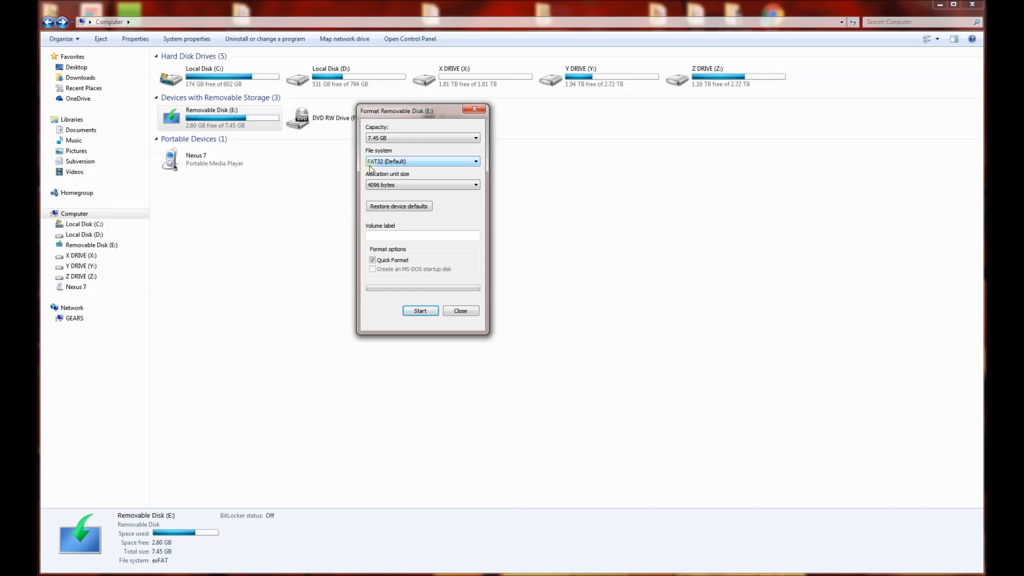
pyautogui.moveTo(378, 167)
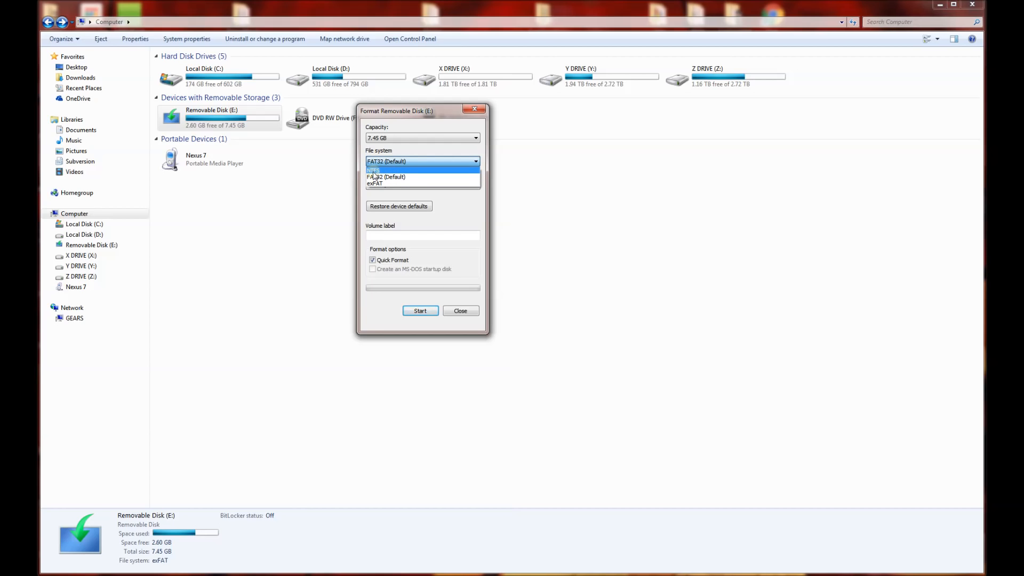
pyautogui.moveTo(381, 171)
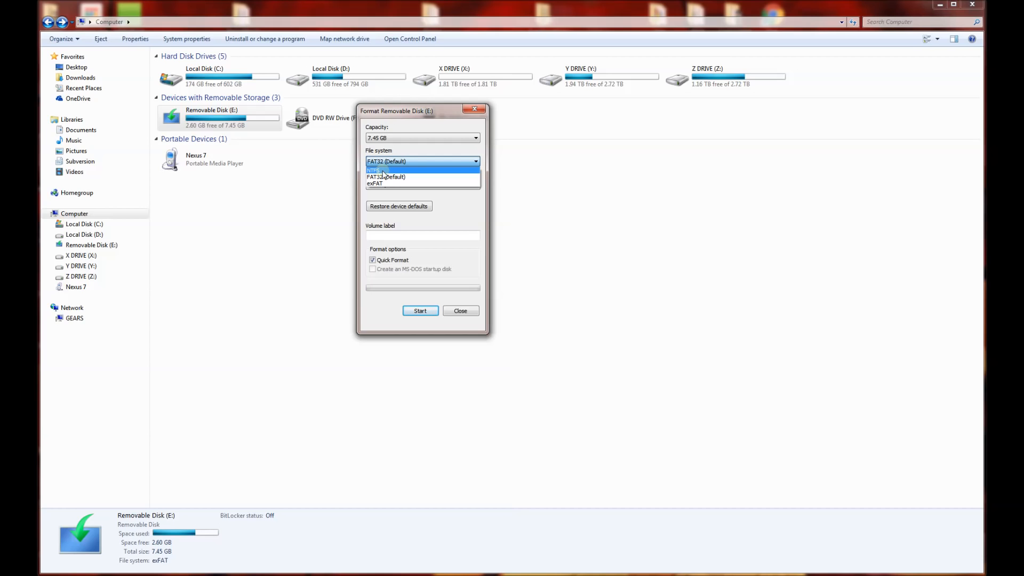
pyautogui.moveTo(455, 185)
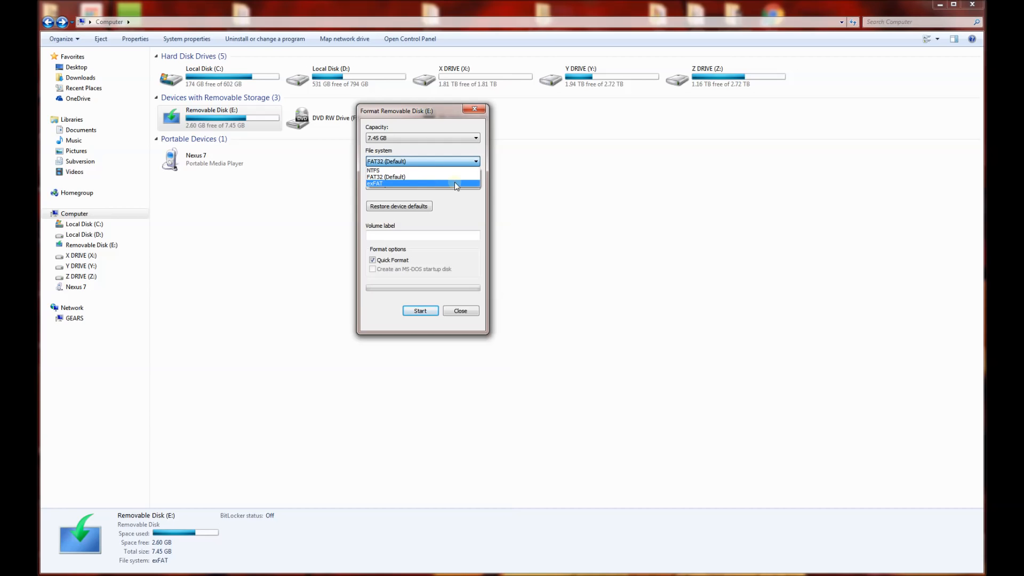